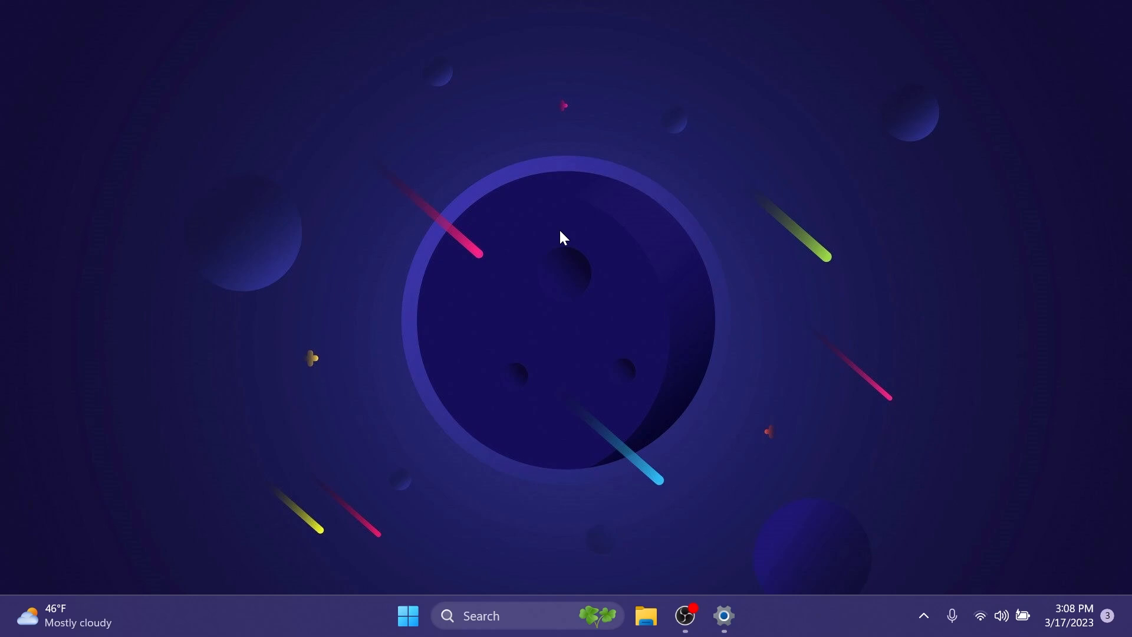
Step: Bring the System > About page into view to read OS build 22621.1465
click(722, 615)
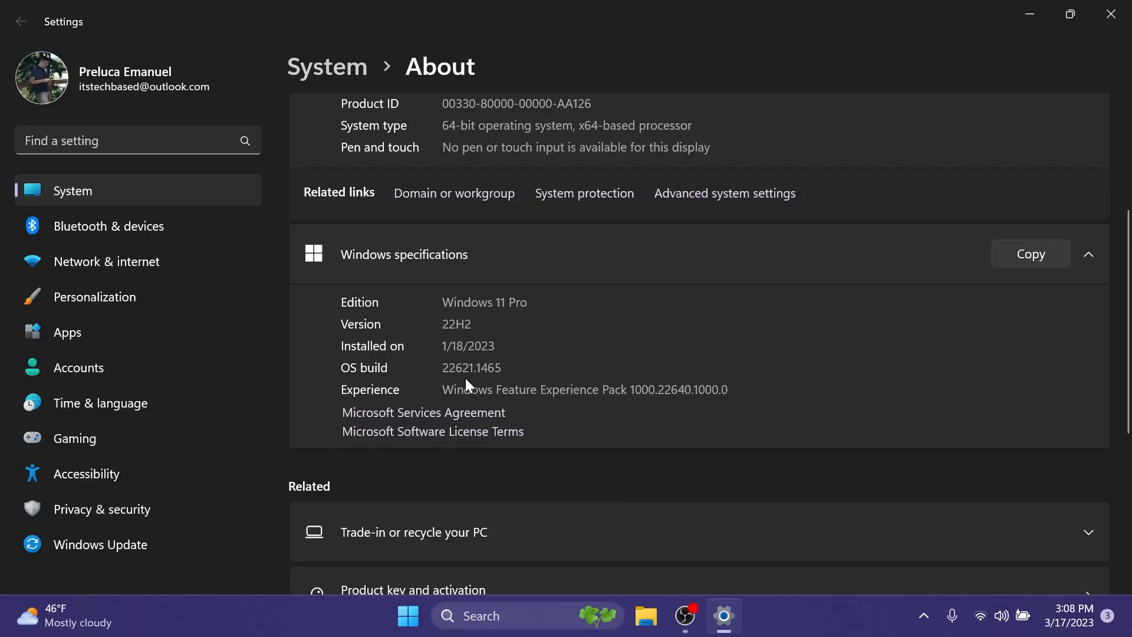
mouse_move(562, 366)
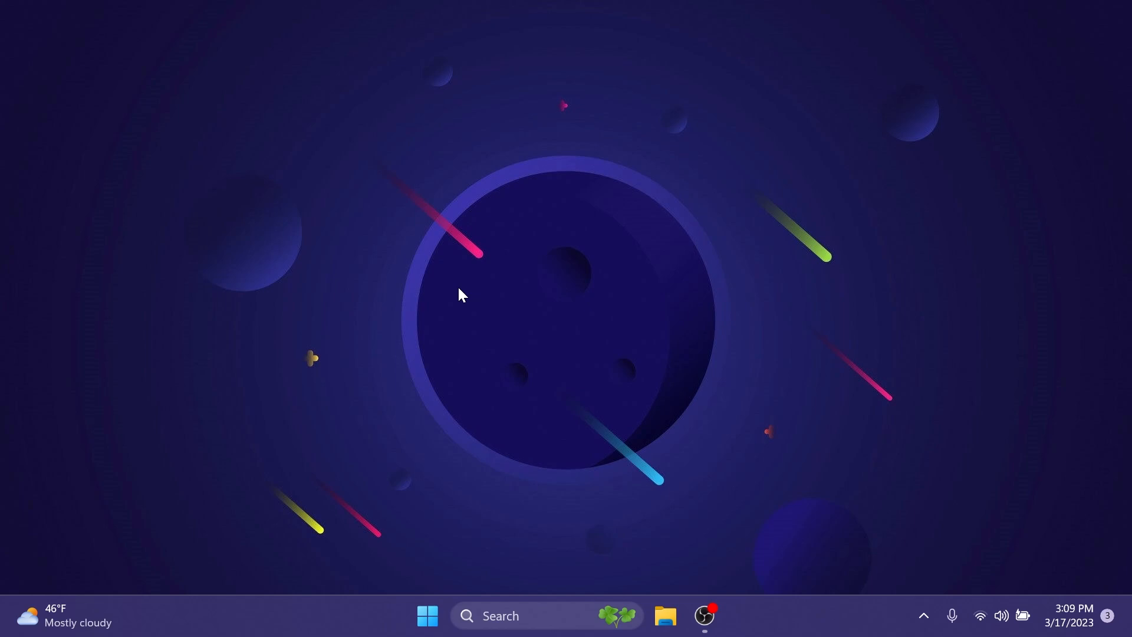
text(live captions)
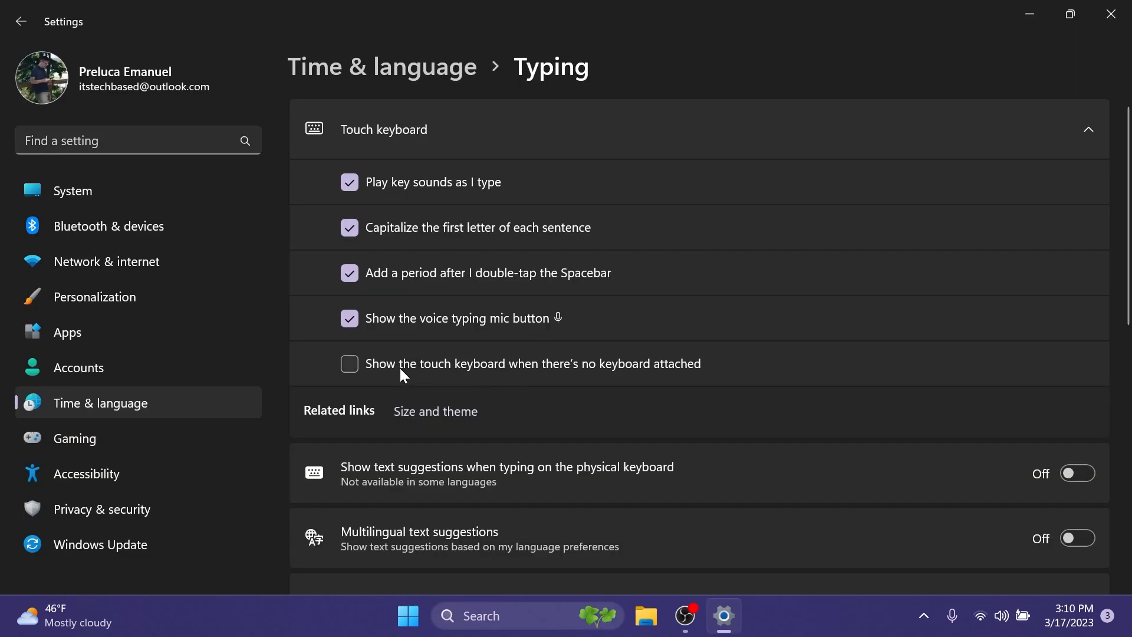
mouse_move(656, 375)
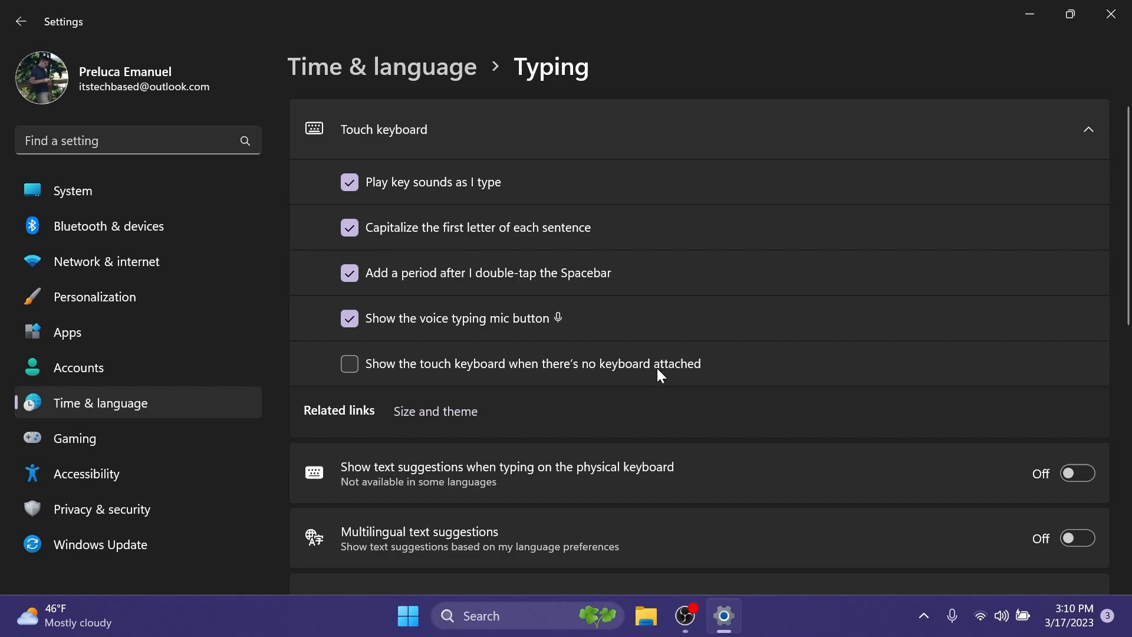
mouse_move(164, 405)
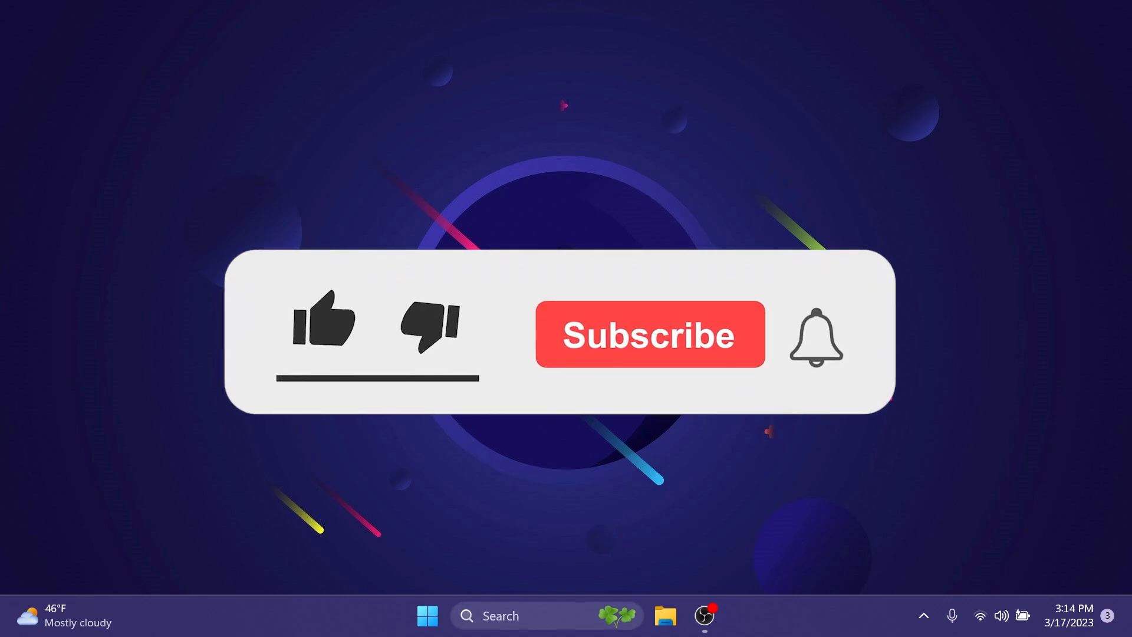
click(322, 322)
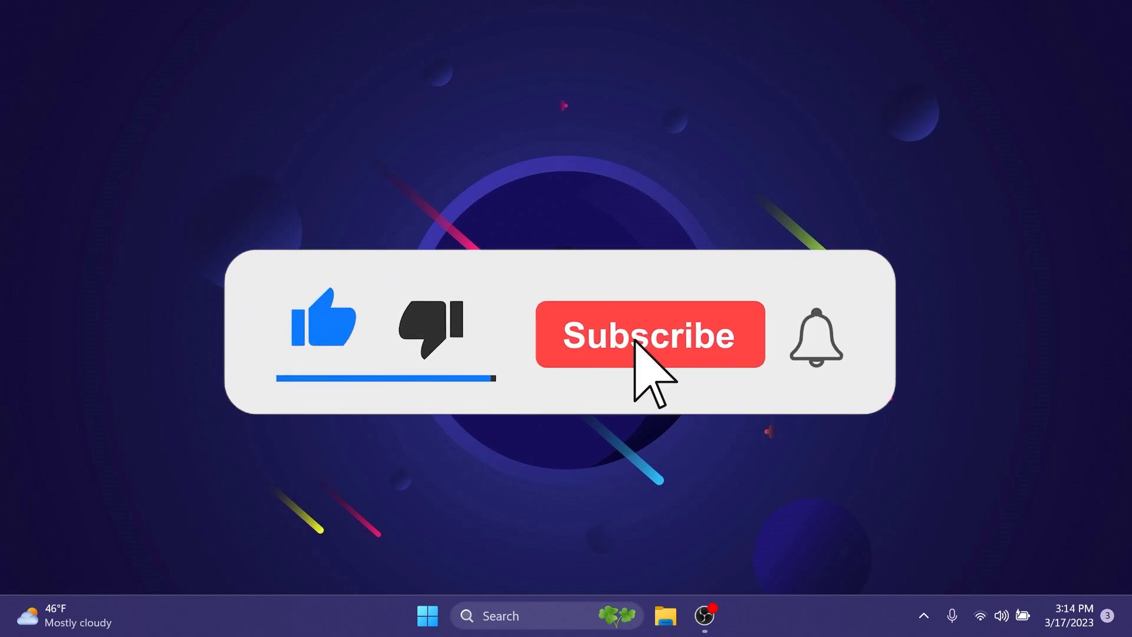
click(649, 334)
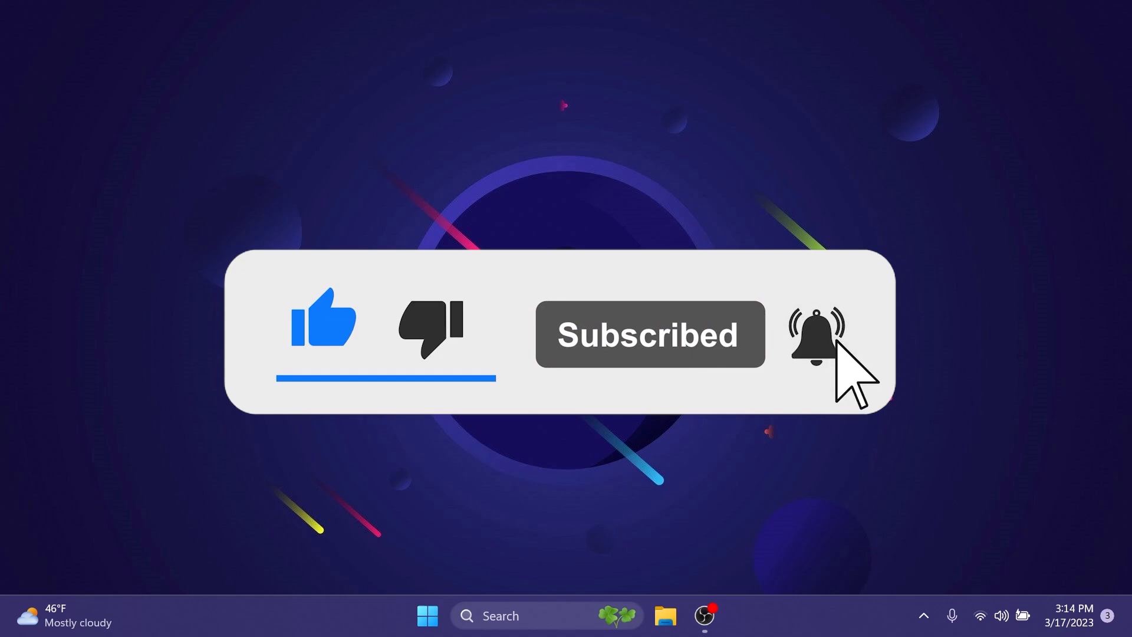